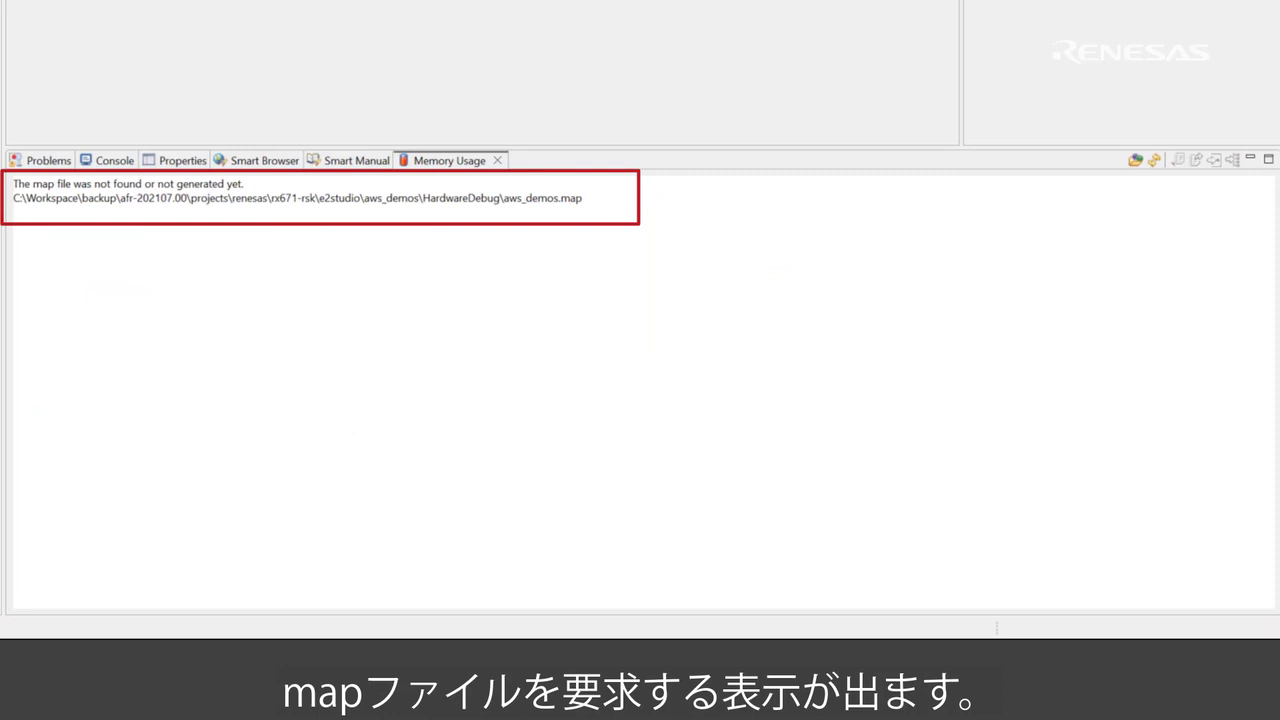
- Build aws_demos so Memory Usage loads aws_demos.map with RAM/ROM bars and section table
right_click(56, 92)
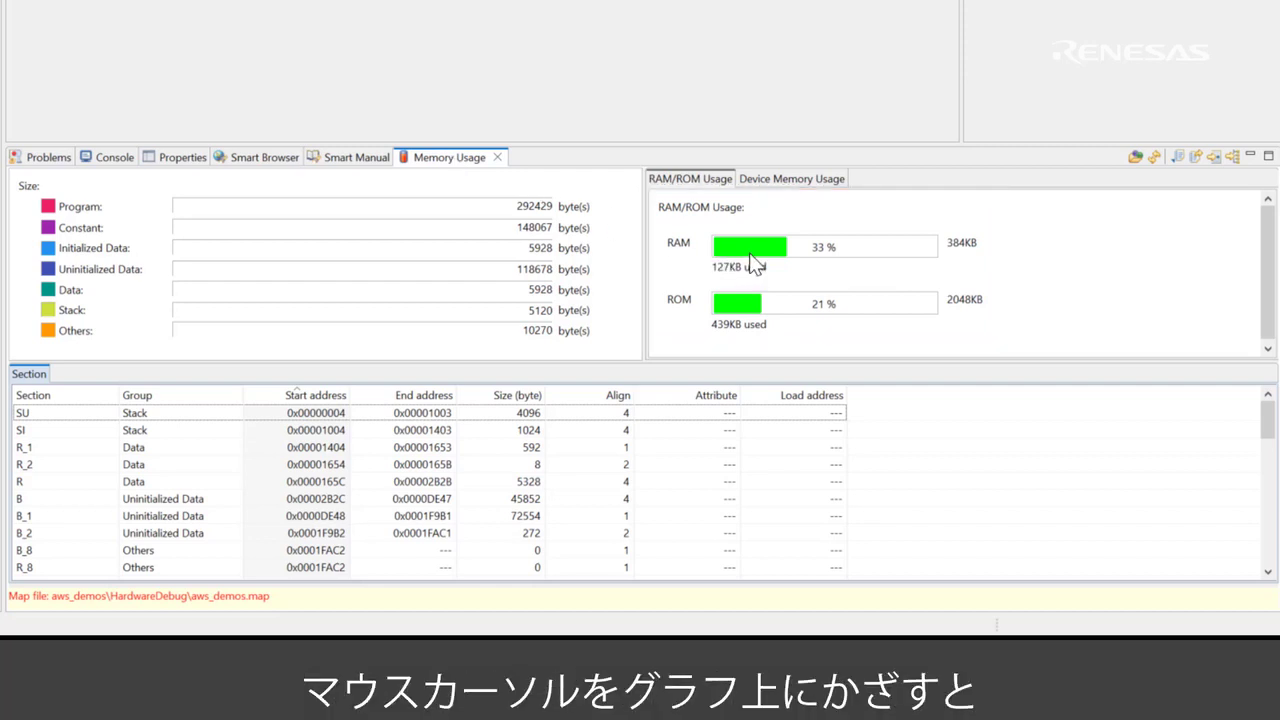
mouse_move(750, 250)
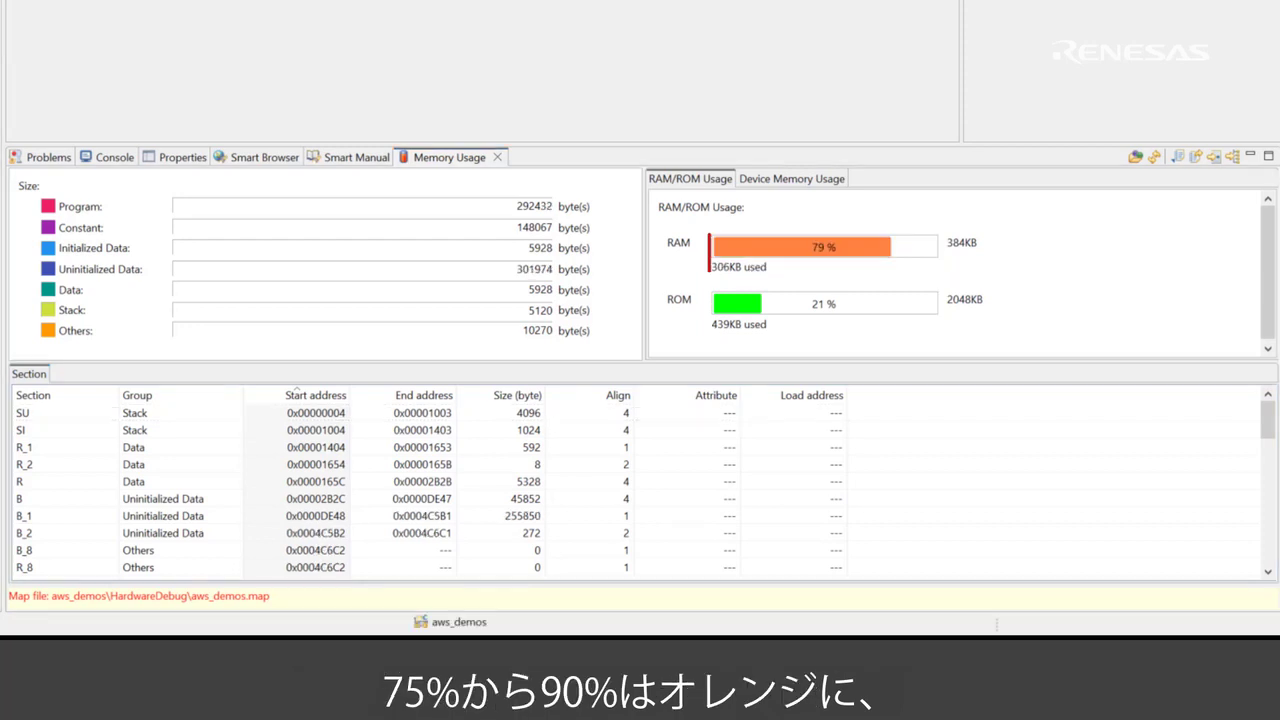
- Refresh Memory Usage after the rebuild, showing RAM at 79% in the orange warning band
left_click(822, 246)
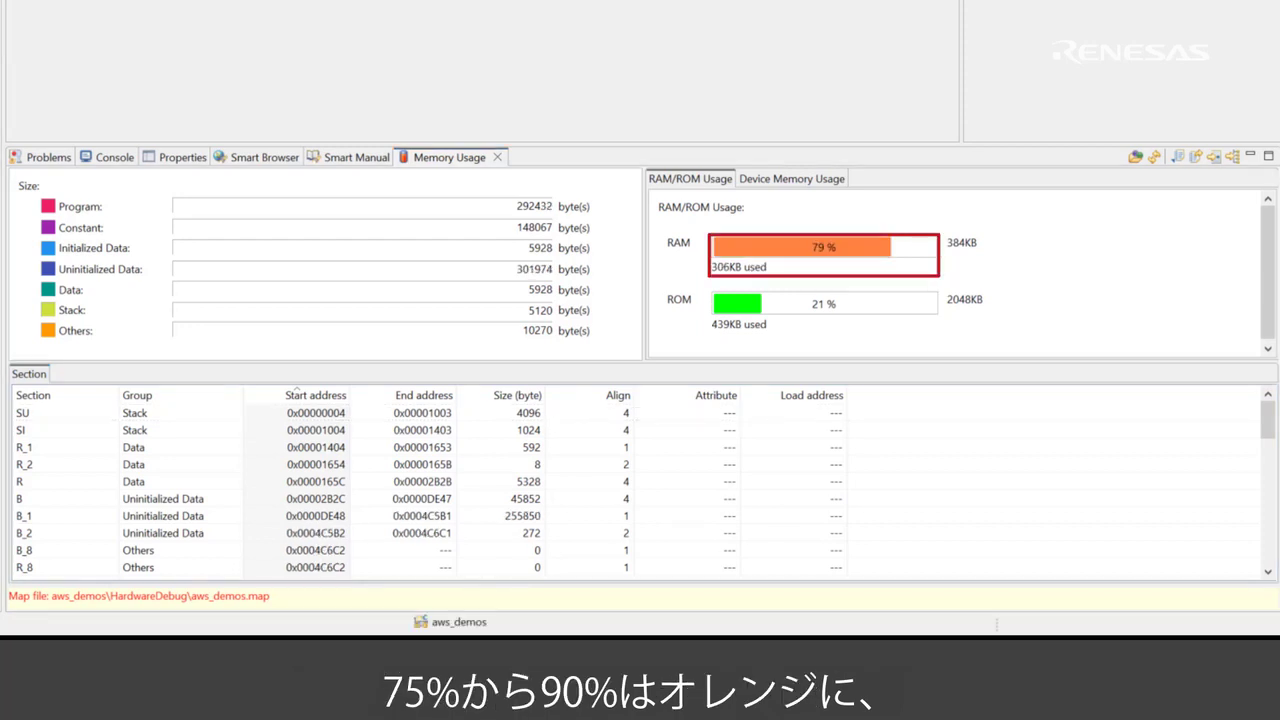